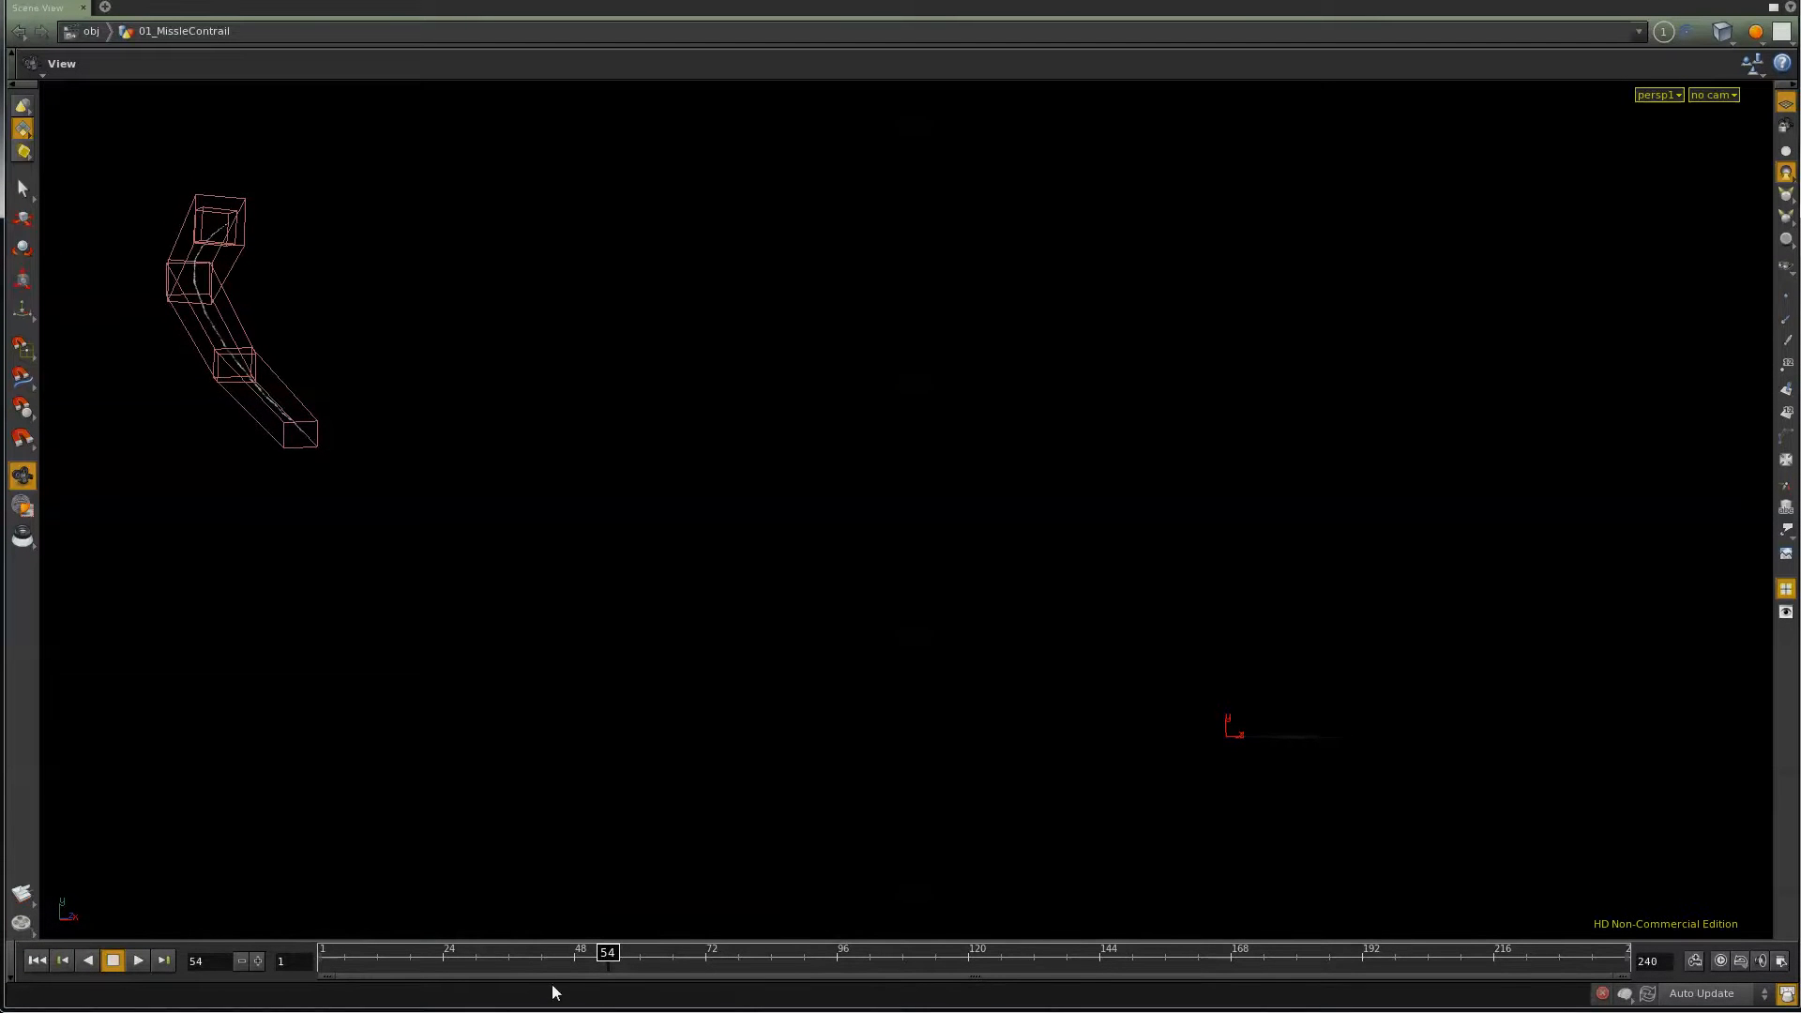
# Scrub the timeline forward through the contrail simulation and settle on frame 69
pyautogui.moveTo(606, 951); pyautogui.dragTo(619, 952)
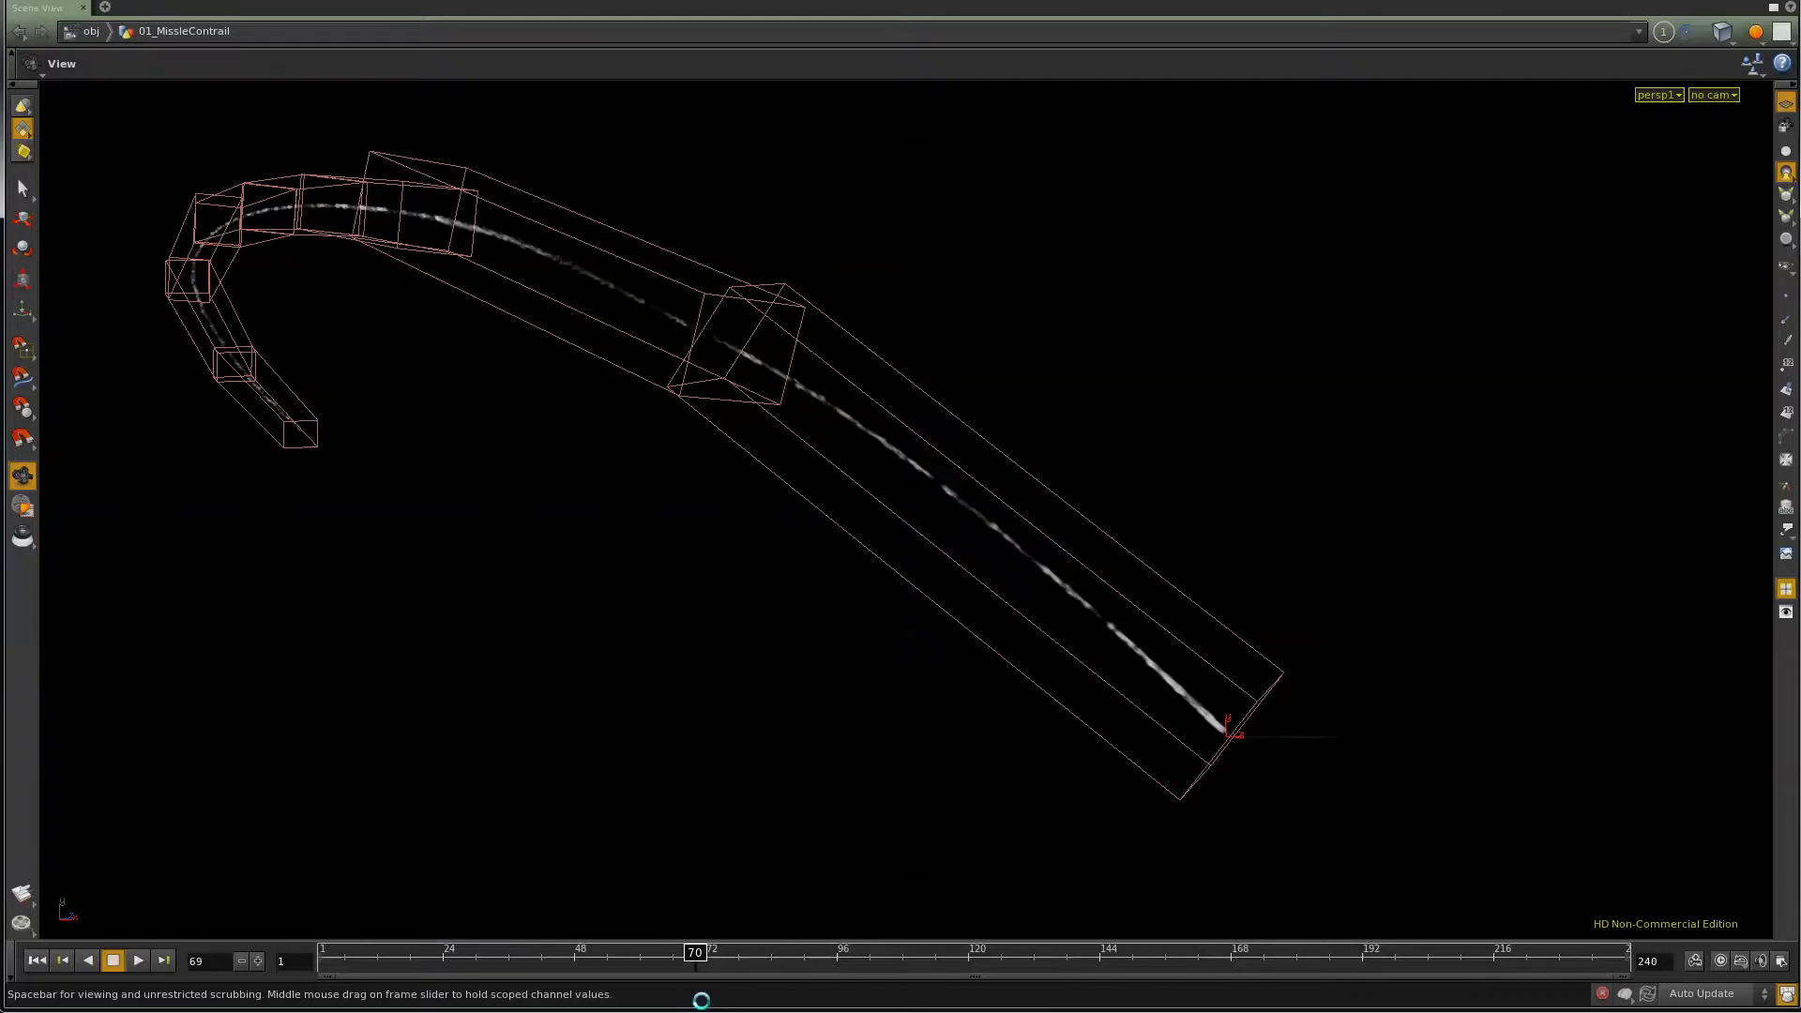
pyautogui.click(137, 961)
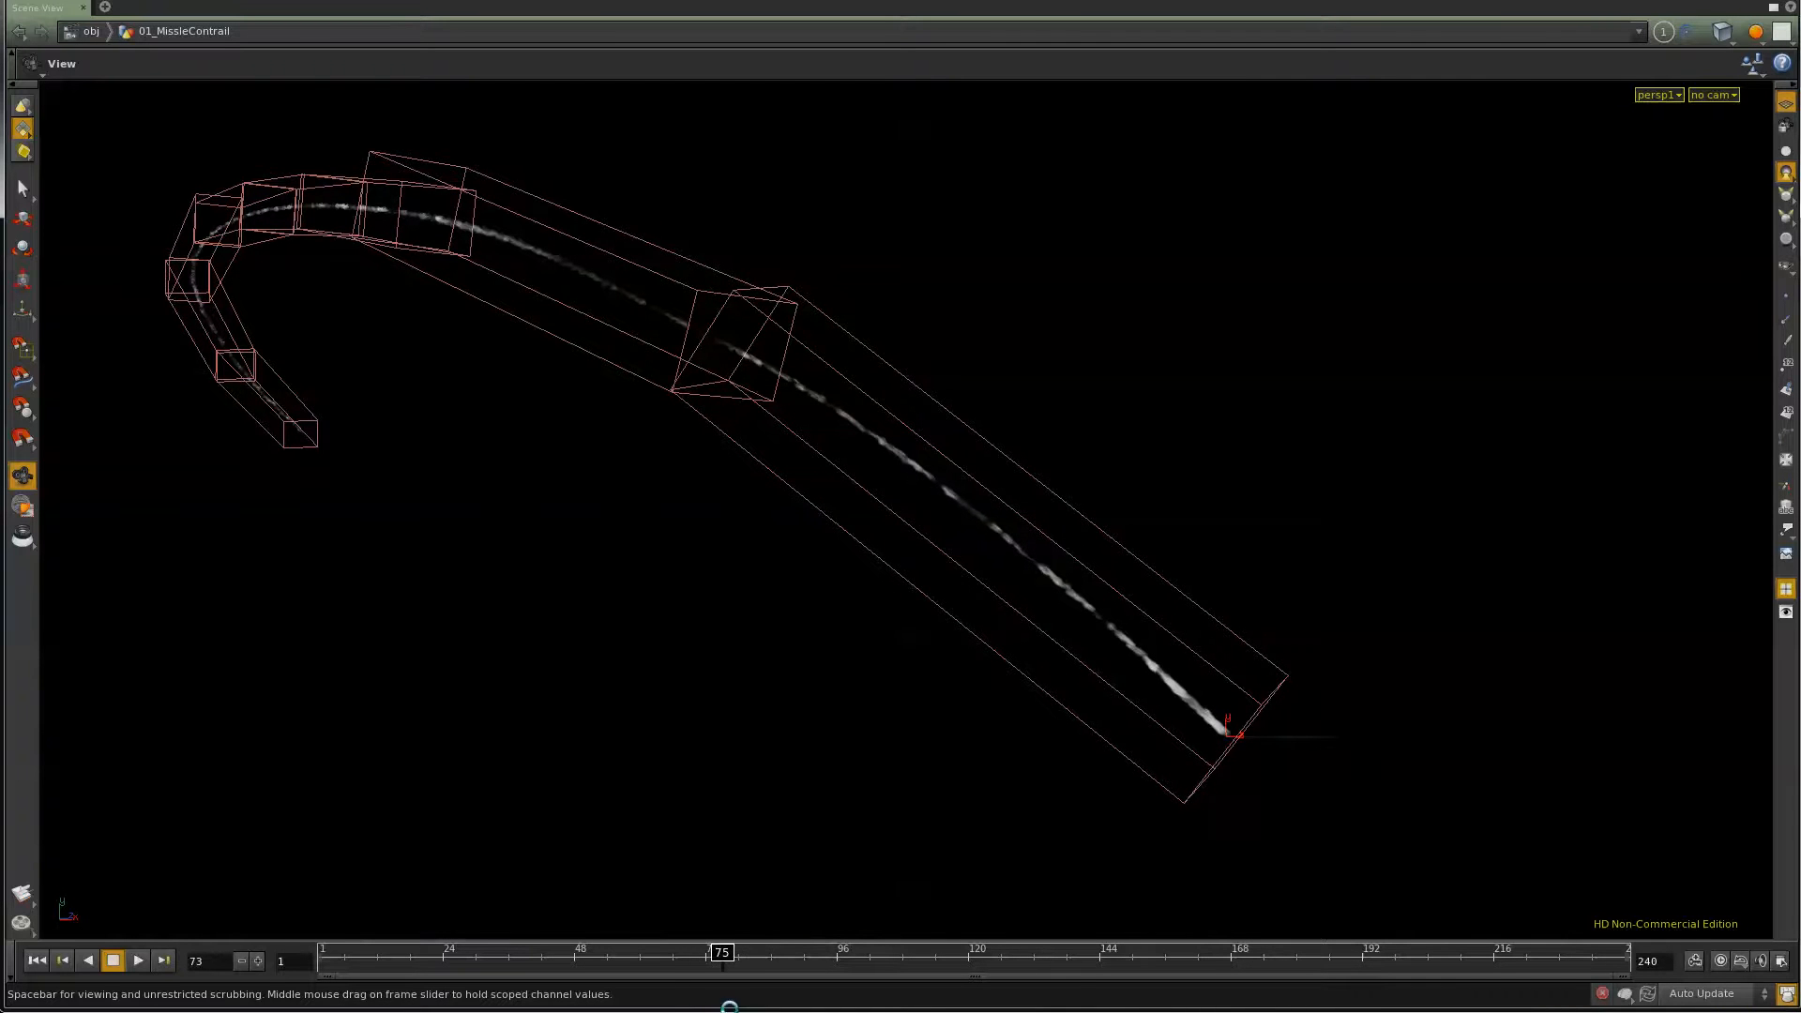
pyautogui.moveTo(721, 954); pyautogui.dragTo(629, 953)
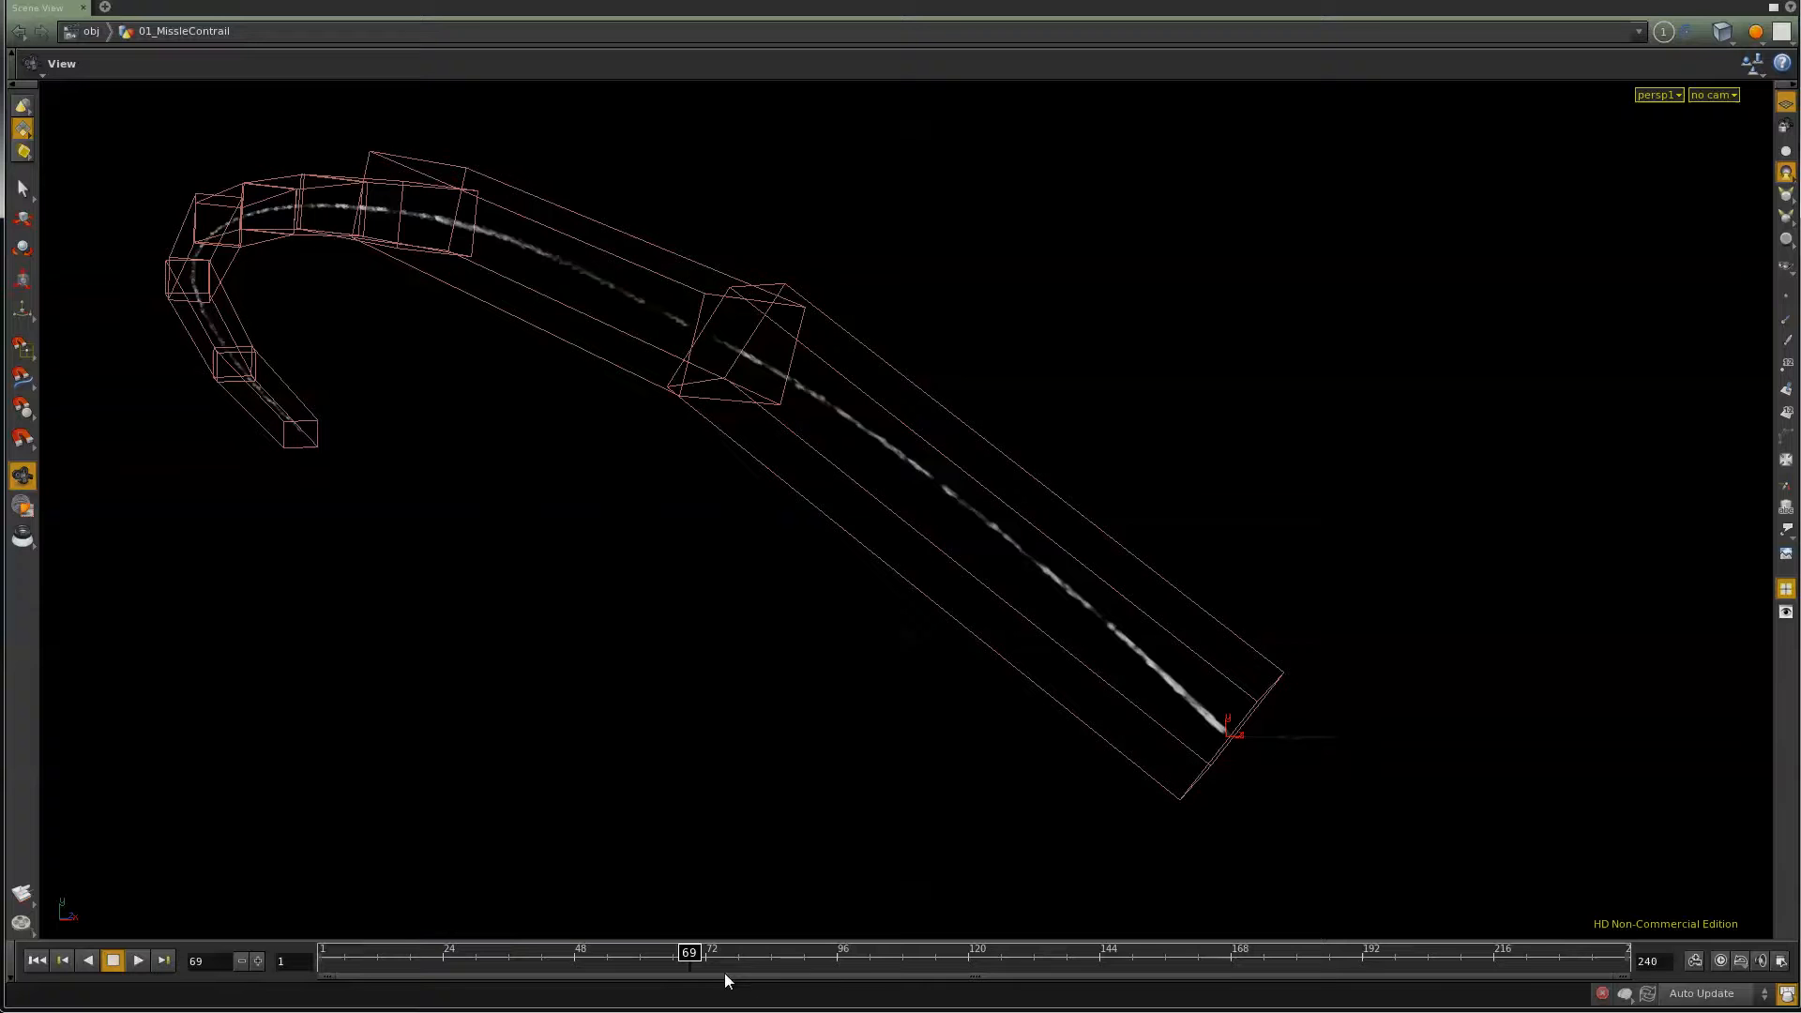
pyautogui.moveTo(700, 809)
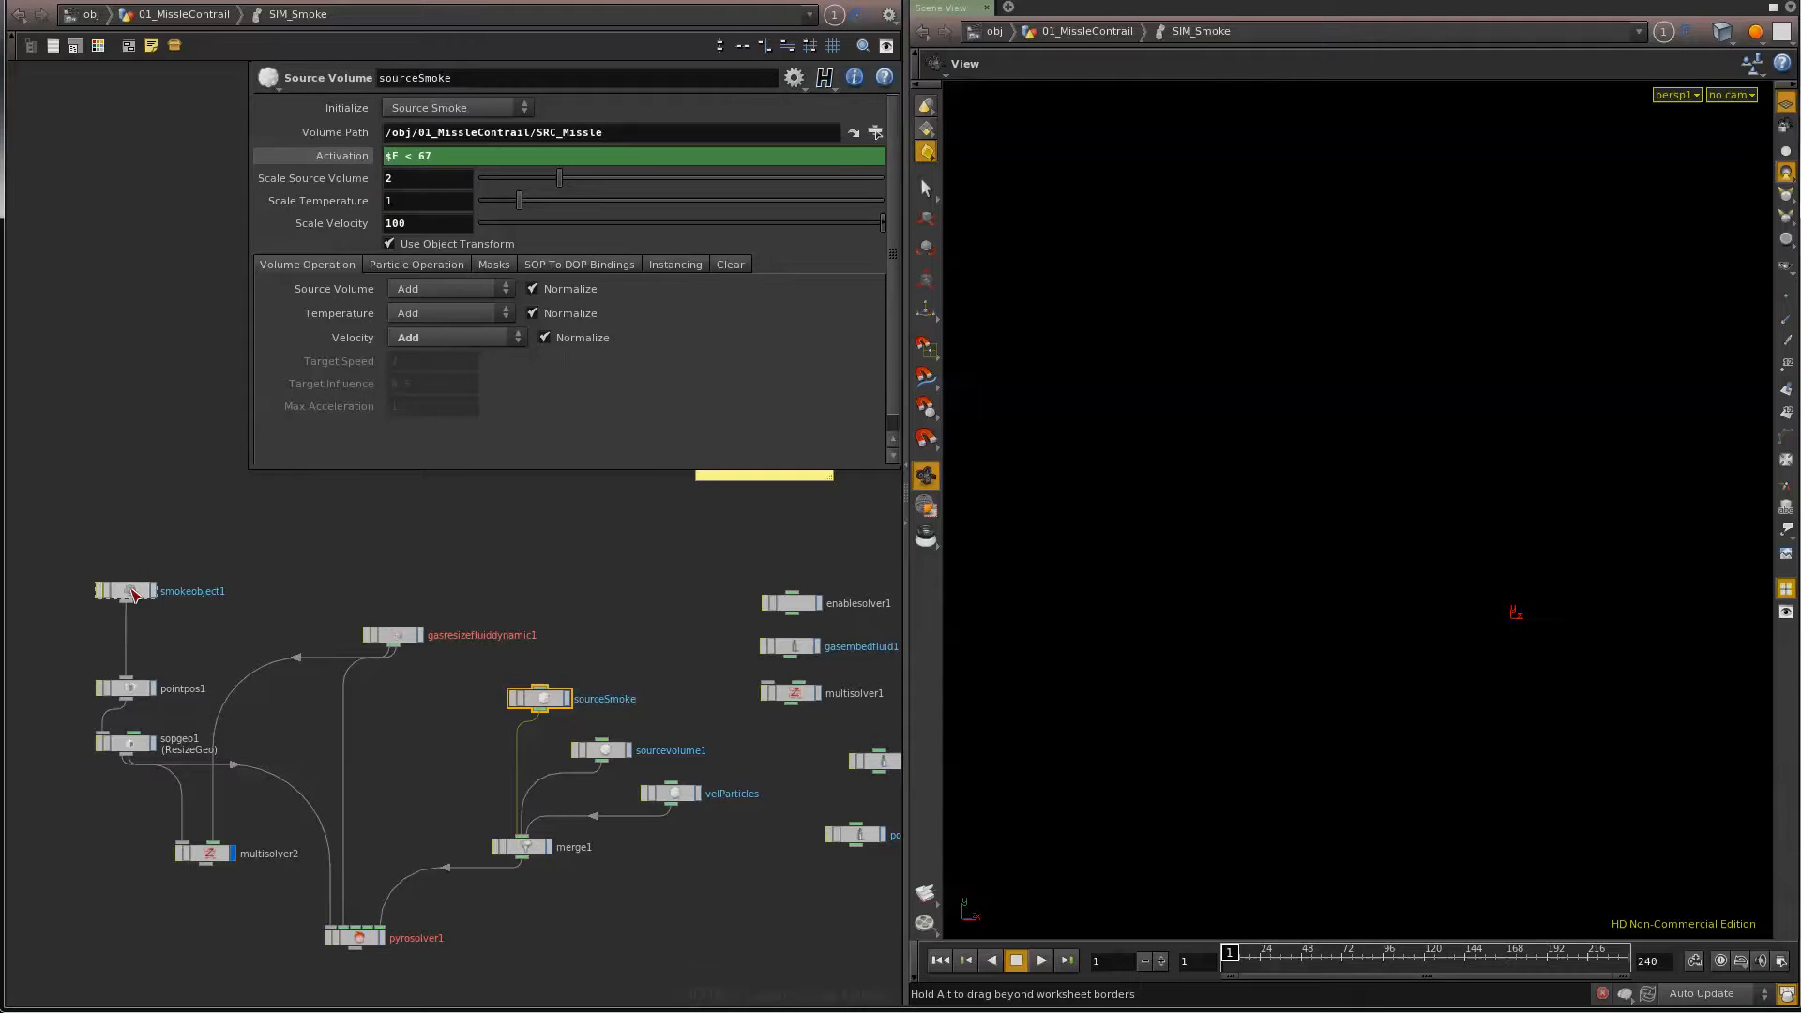
# Select smokeobject1 to show its settings instancing points from GEO_Points
pyautogui.click(126, 591)
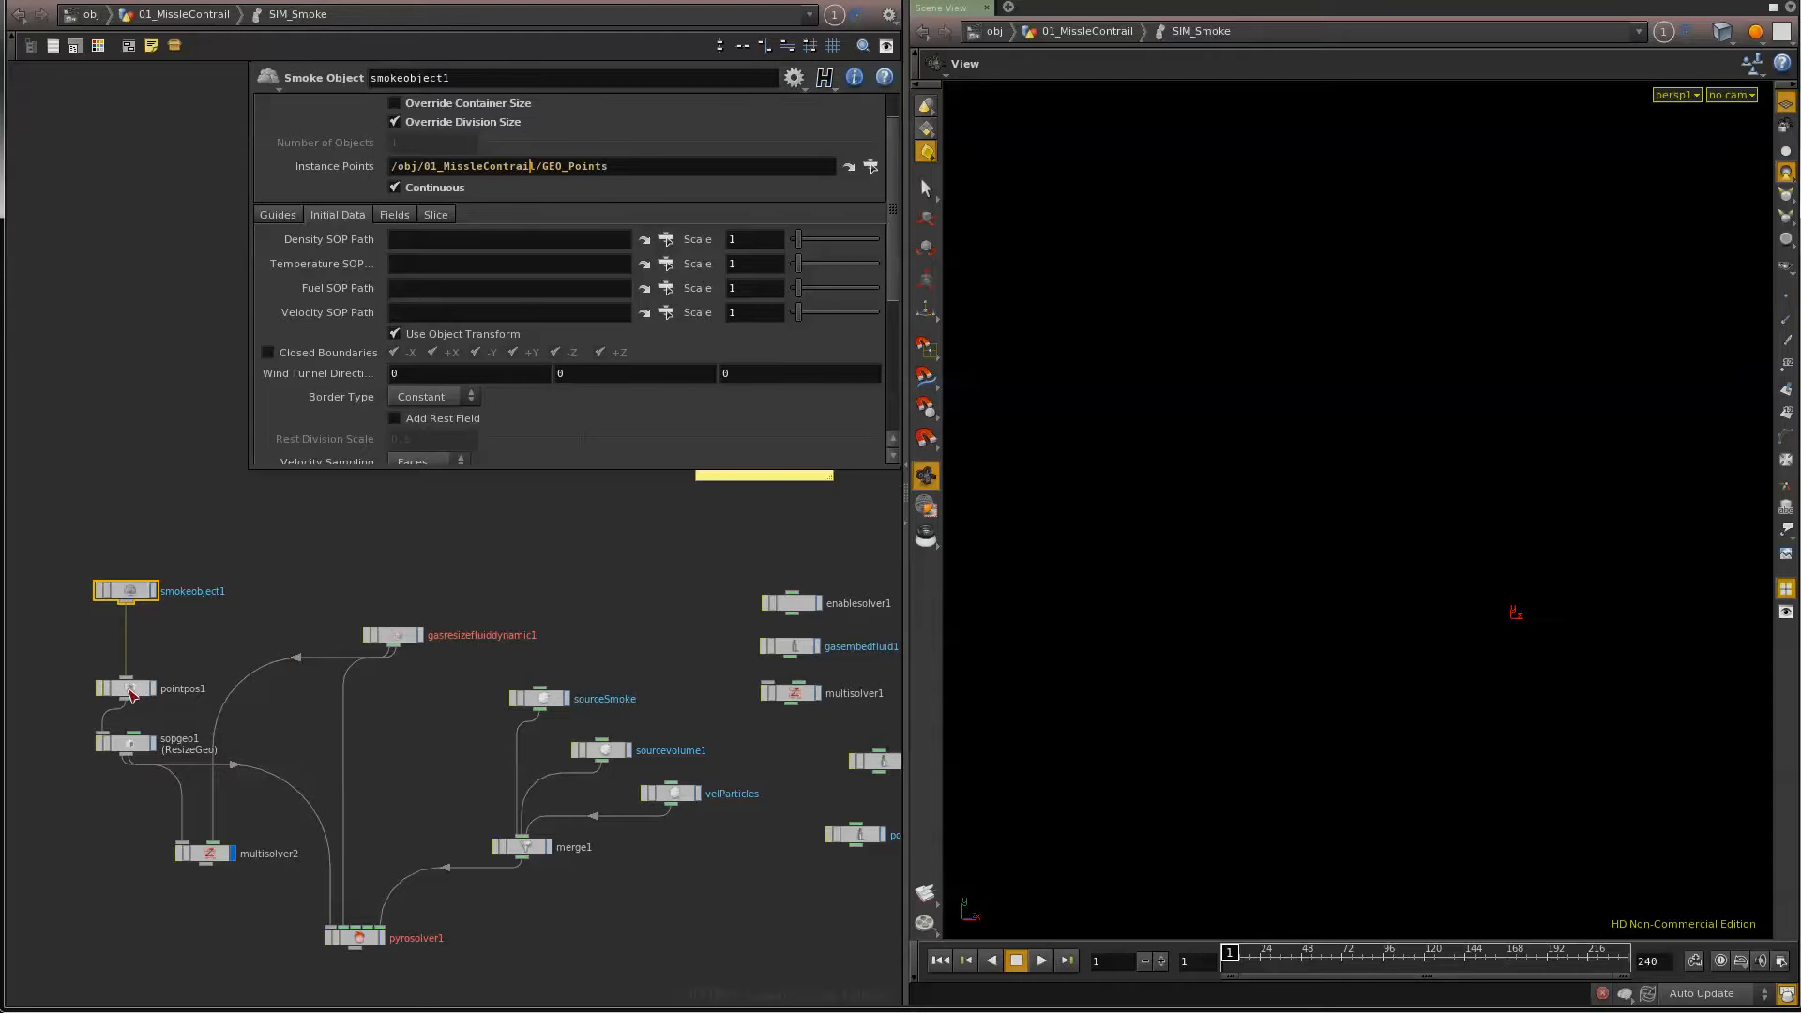
# Inspect pointpos1 (referencing GEO_nSample) then sopgeo1 ResizeGeo pulling from GEO_ResizeRefrence
pyautogui.click(126, 689)
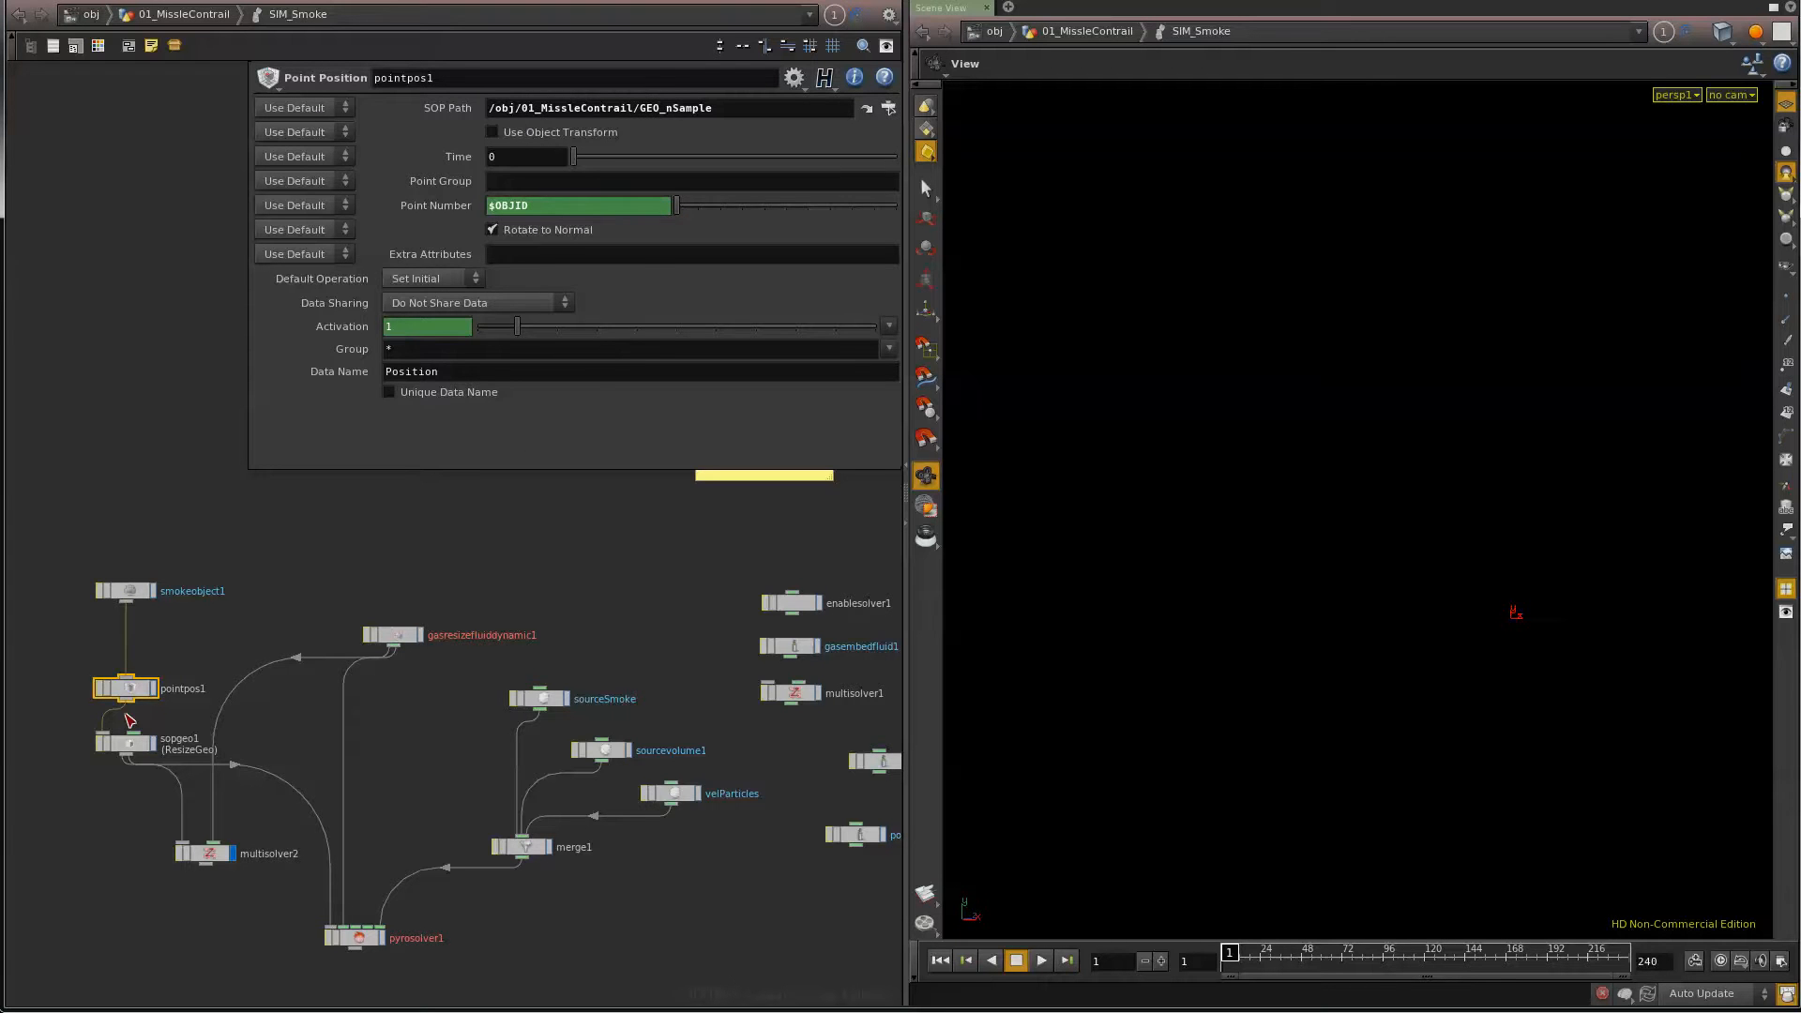
pyautogui.click(126, 741)
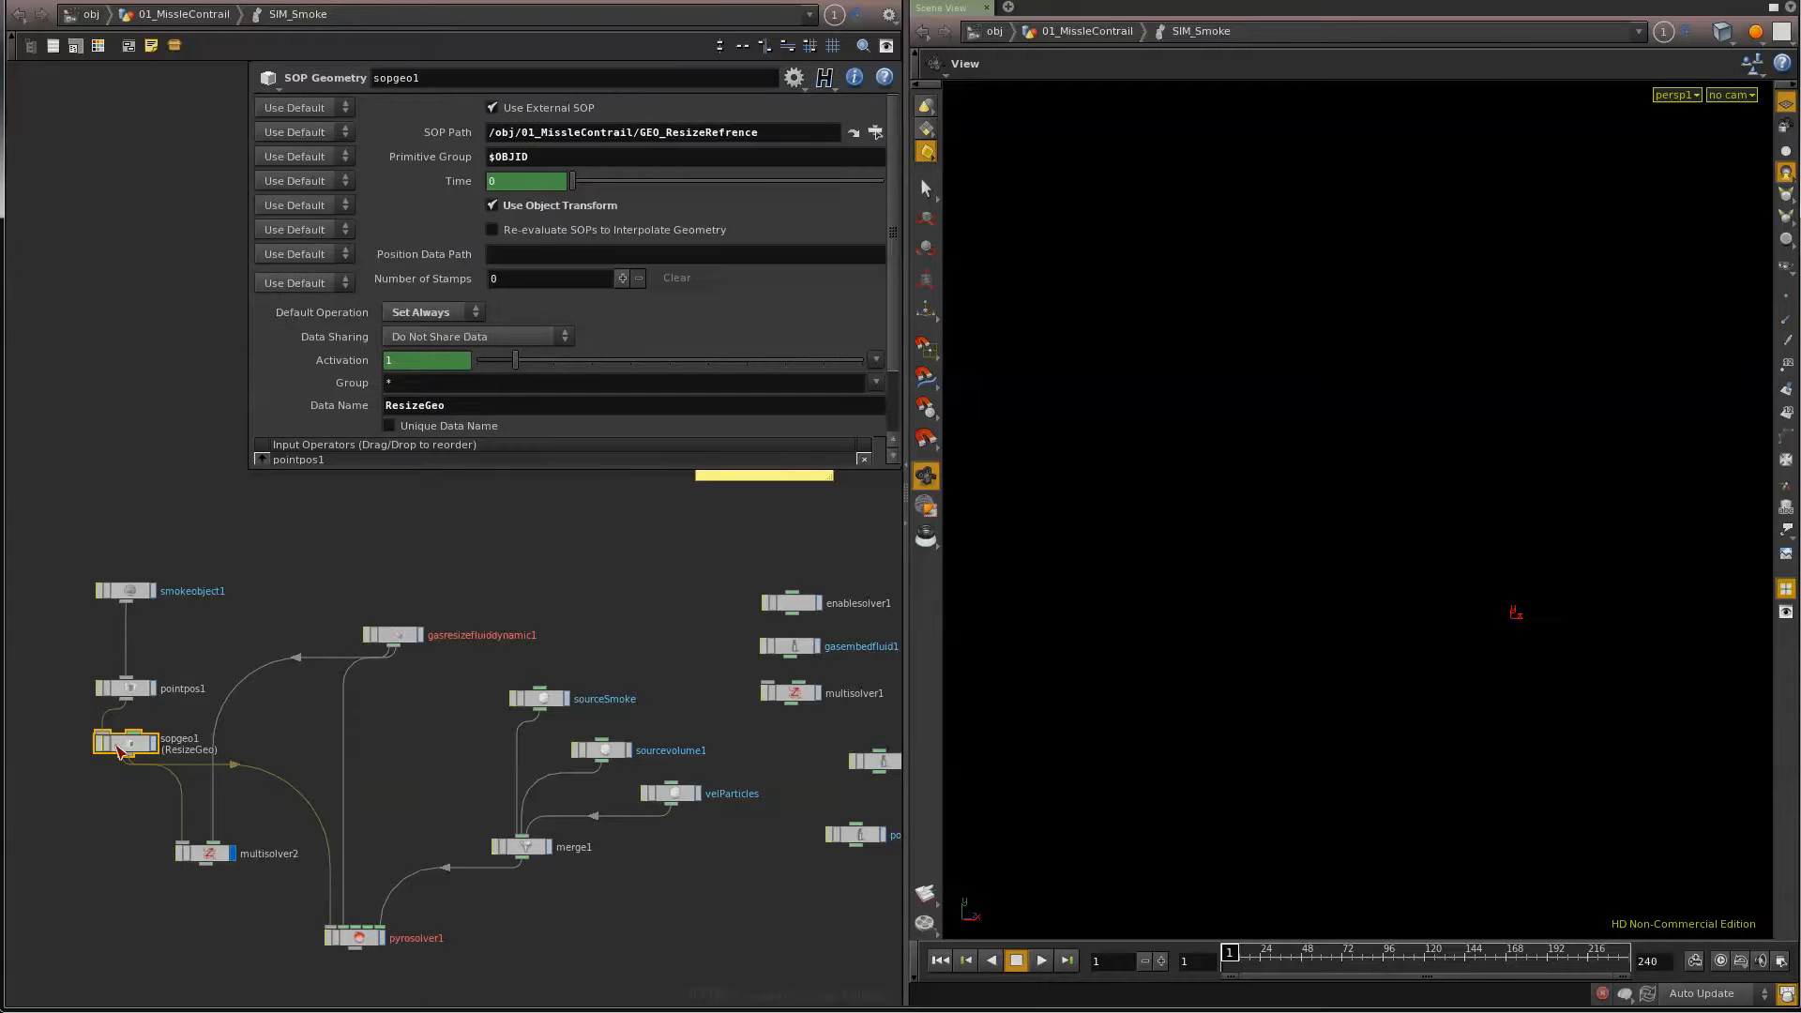